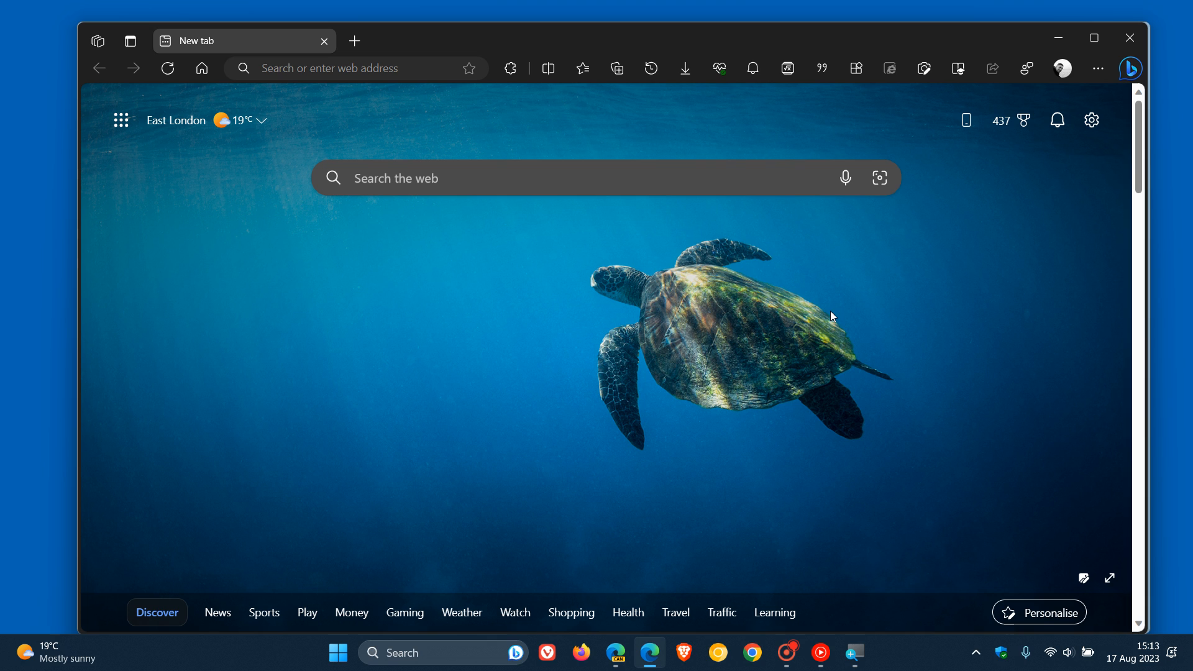
{"action": "mouse_move", "coordinate": [755, 328]}
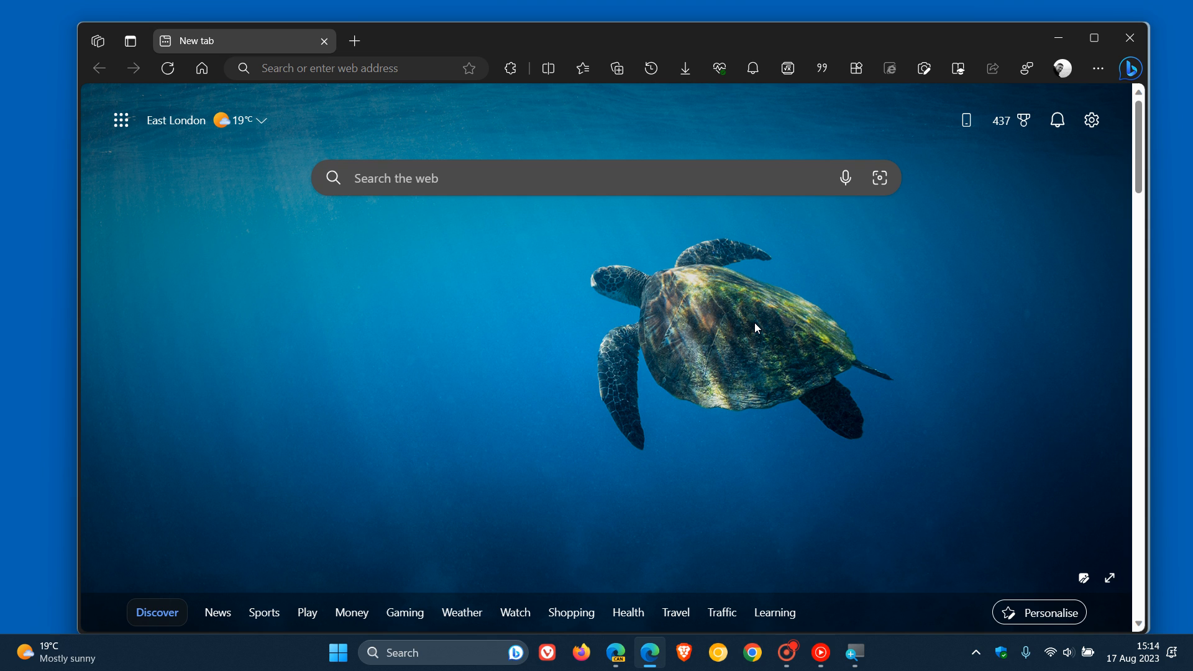
{"action": "mouse_move", "coordinate": [853, 269]}
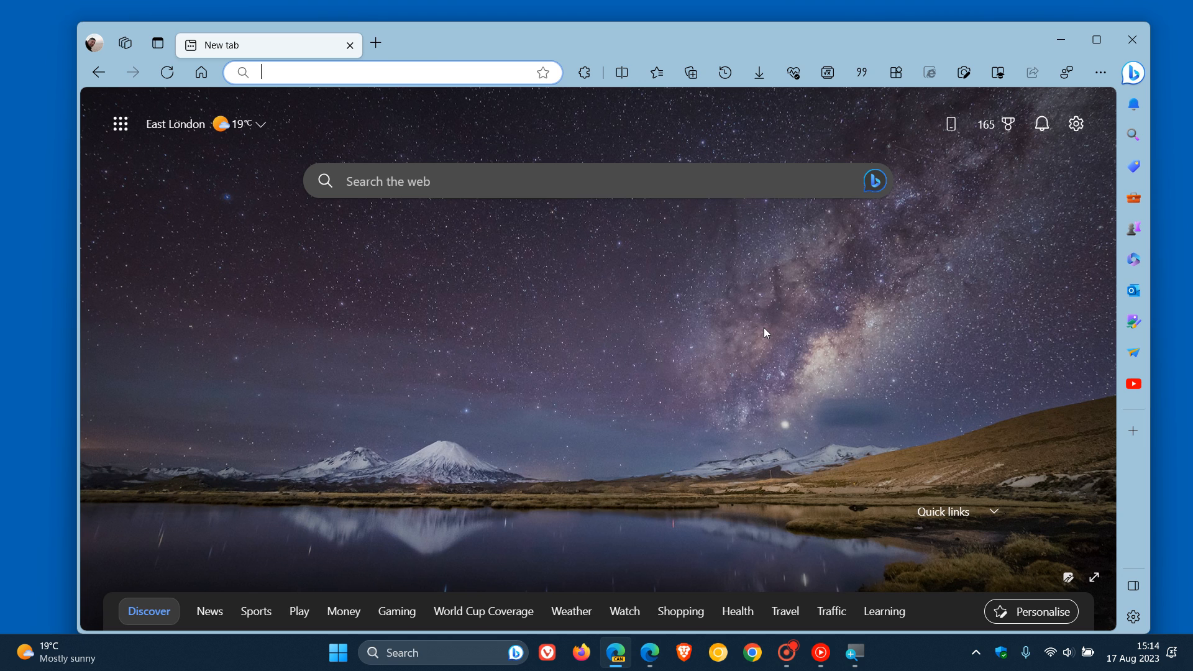
{"action": "mouse_move", "coordinate": [449, 34]}
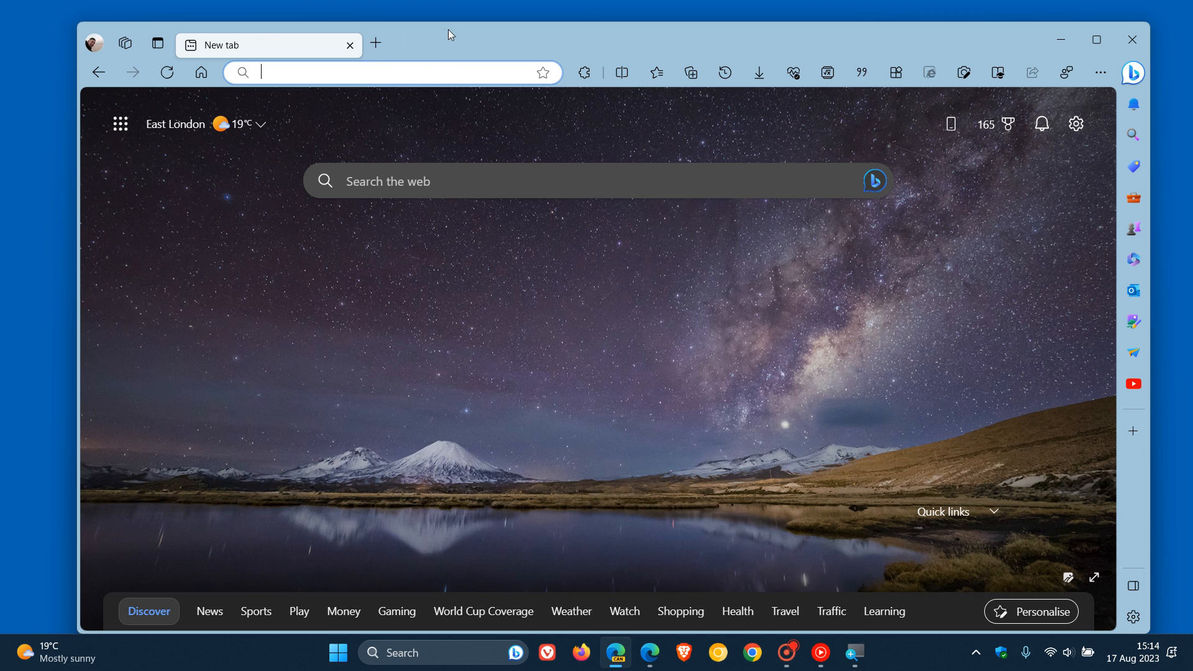
Bring Edge Canary and Edge stable to three new tabs each, then return focus to Canary
{"action": "left_click", "coordinate": [374, 42]}
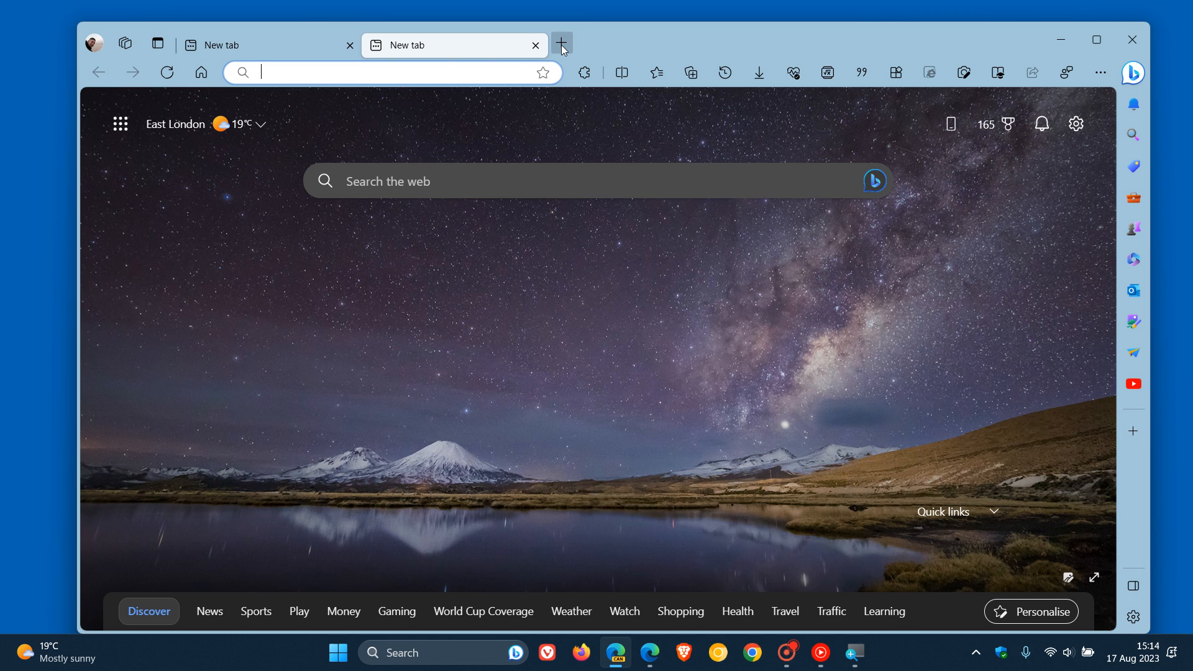
{"action": "left_click", "coordinate": [562, 44]}
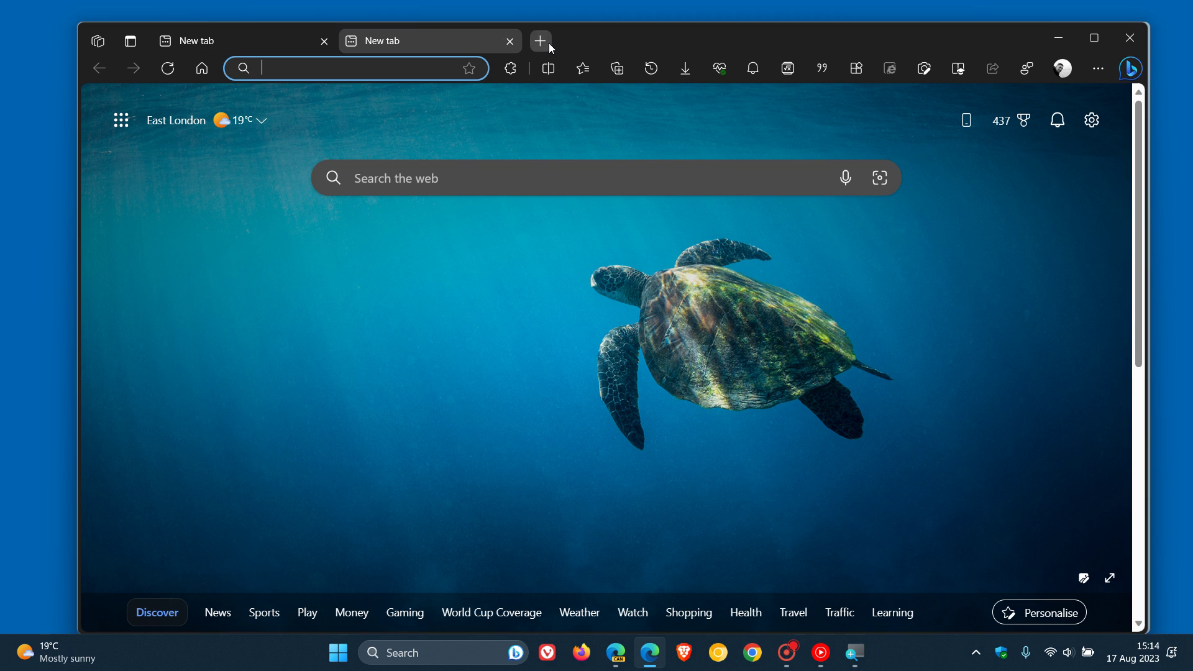
{"action": "left_click", "coordinate": [539, 41]}
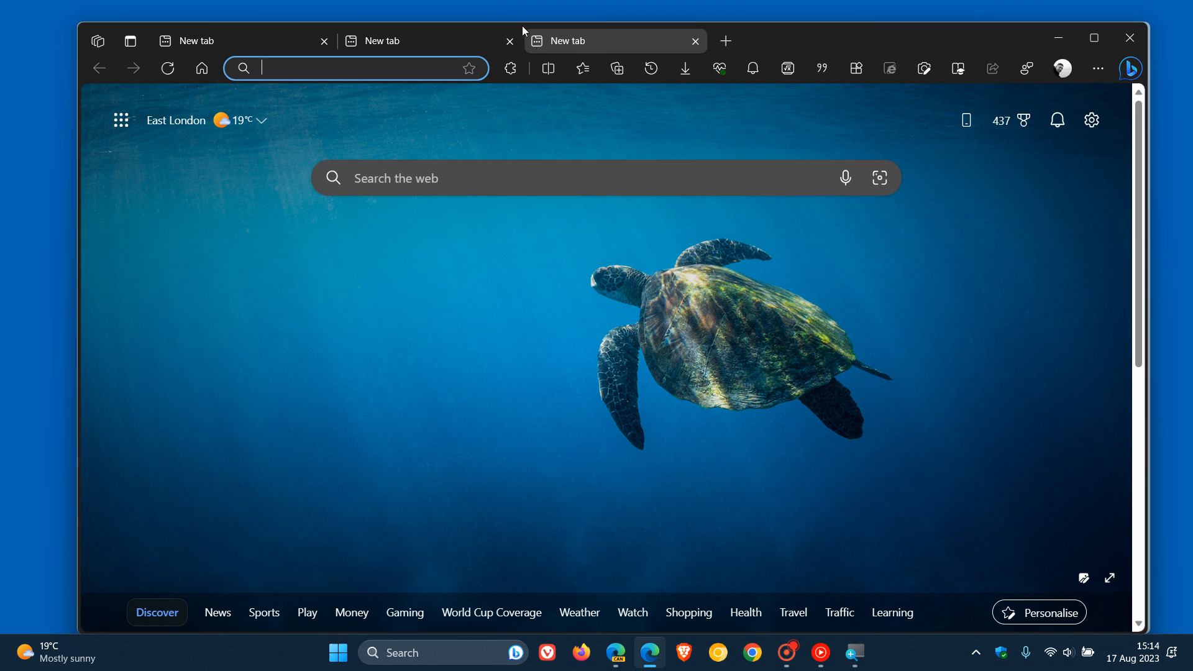
{"action": "left_click", "coordinate": [696, 41]}
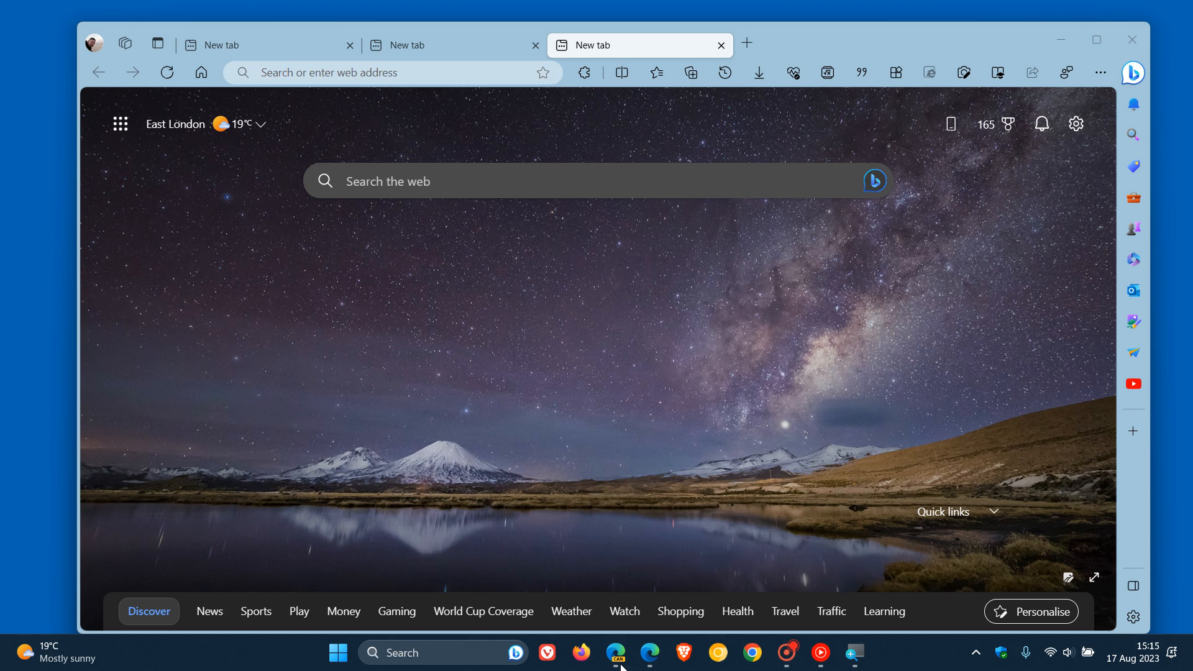
Close the two extra New tab pages in Edge Canary, leaving a single tab
{"action": "left_click", "coordinate": [721, 44]}
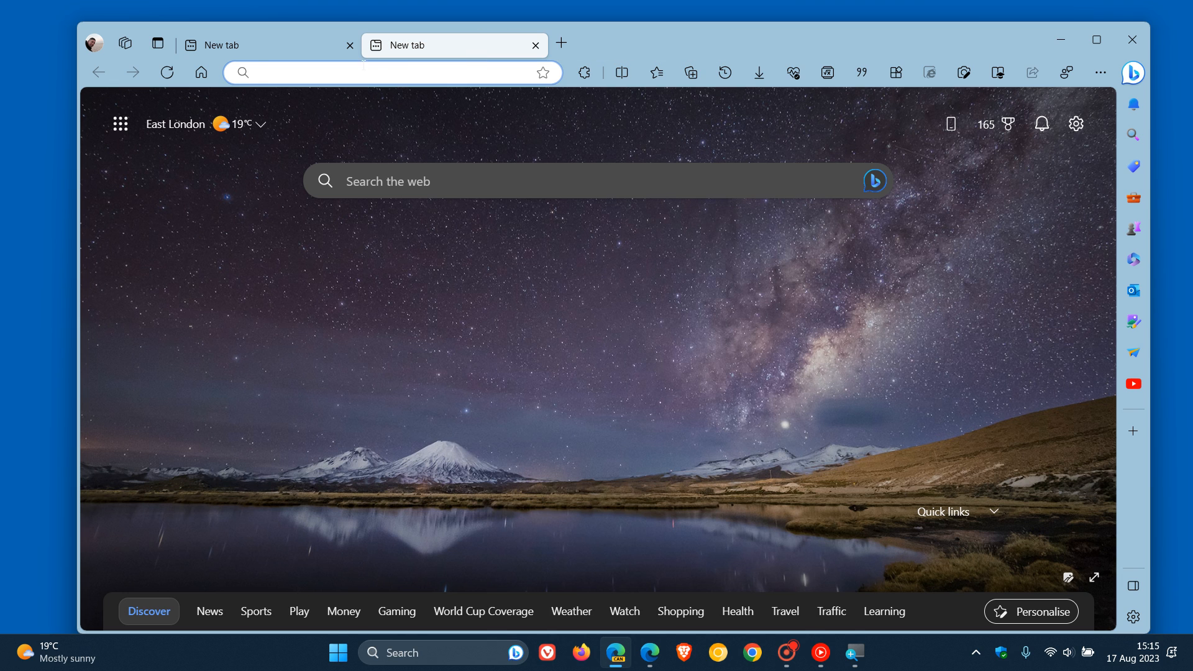
{"action": "left_click", "coordinate": [534, 45]}
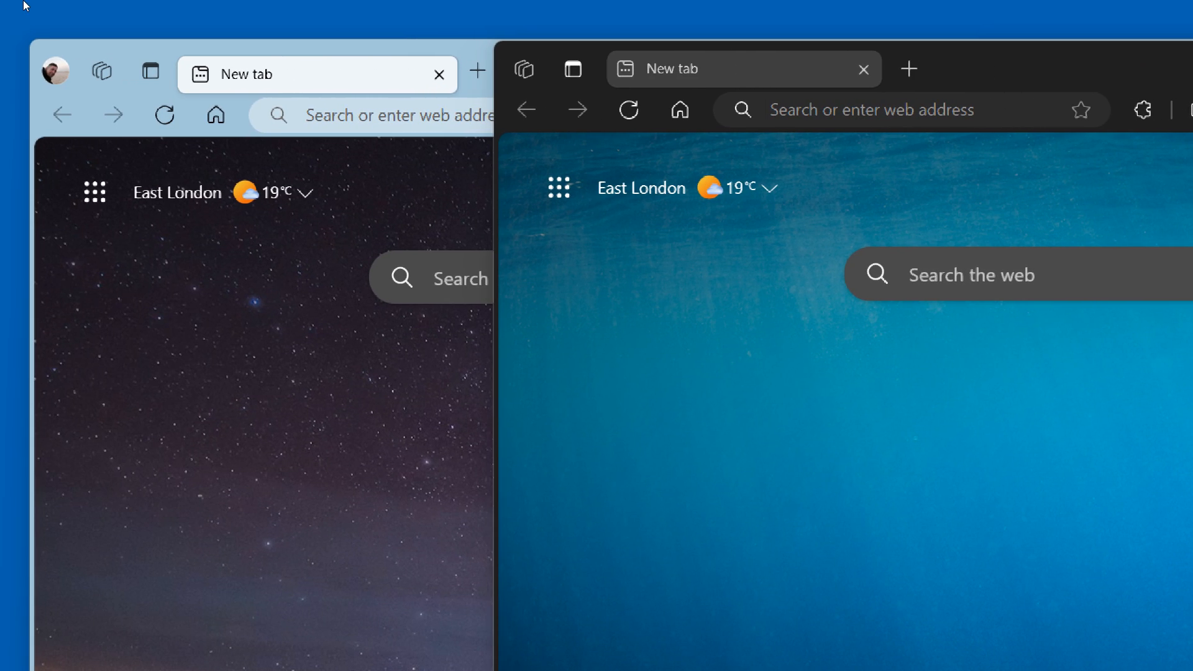
{"action": "mouse_move", "coordinate": [237, 30]}
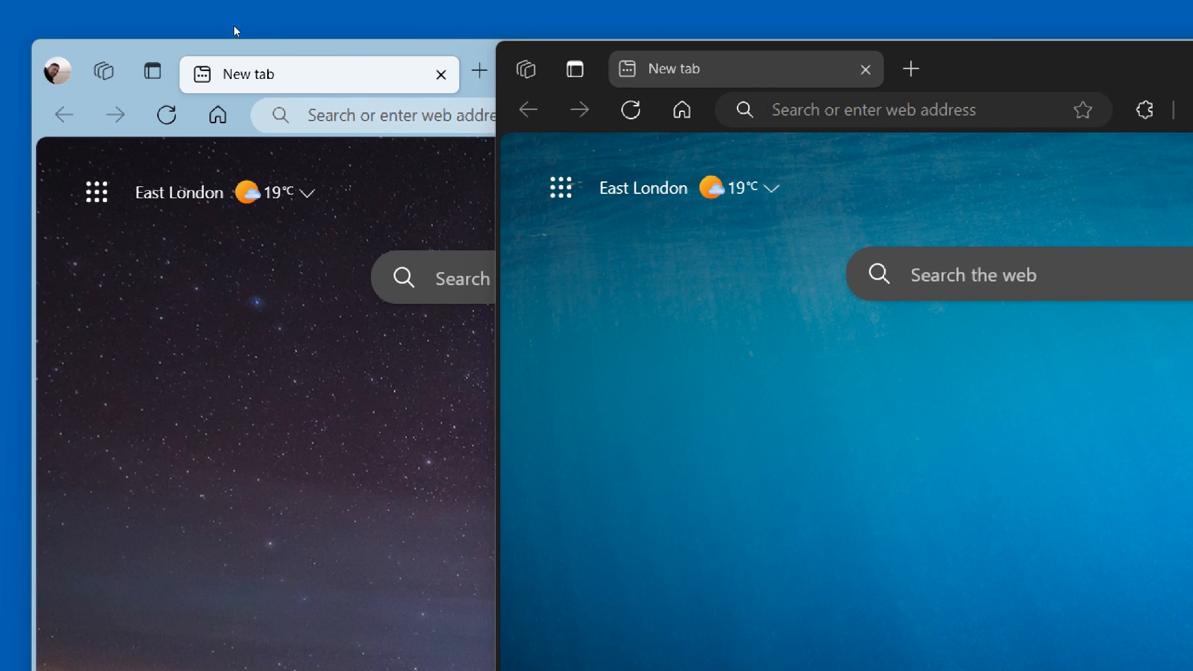
{"action": "mouse_move", "coordinate": [267, 36]}
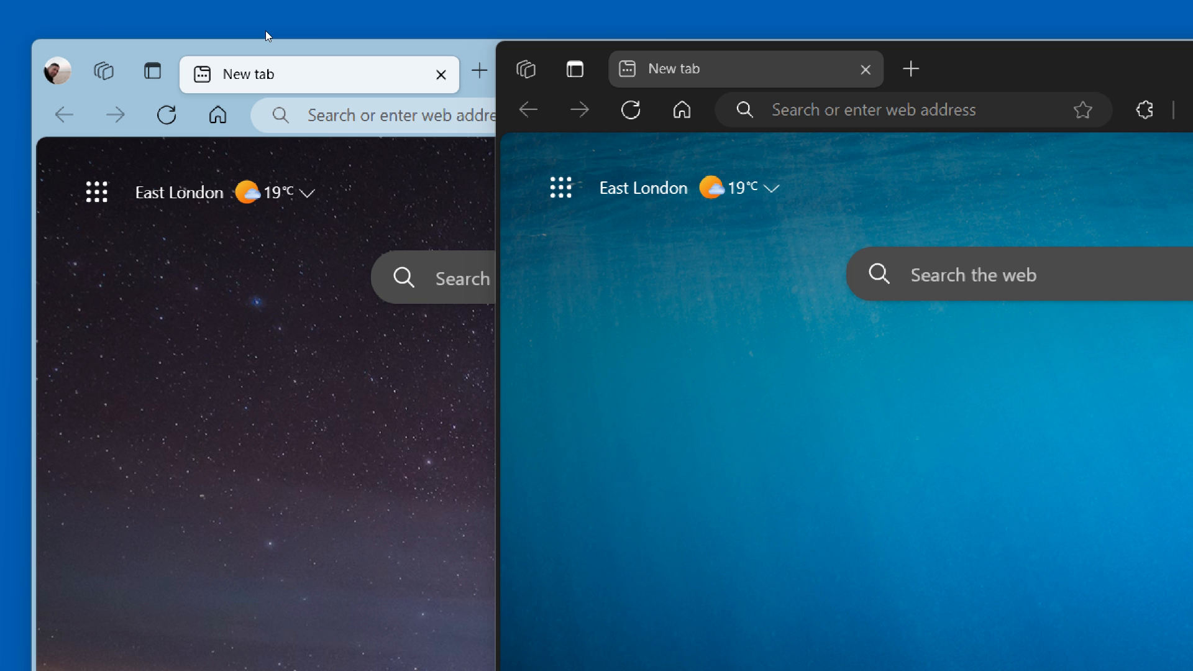
{"action": "mouse_move", "coordinate": [573, 43]}
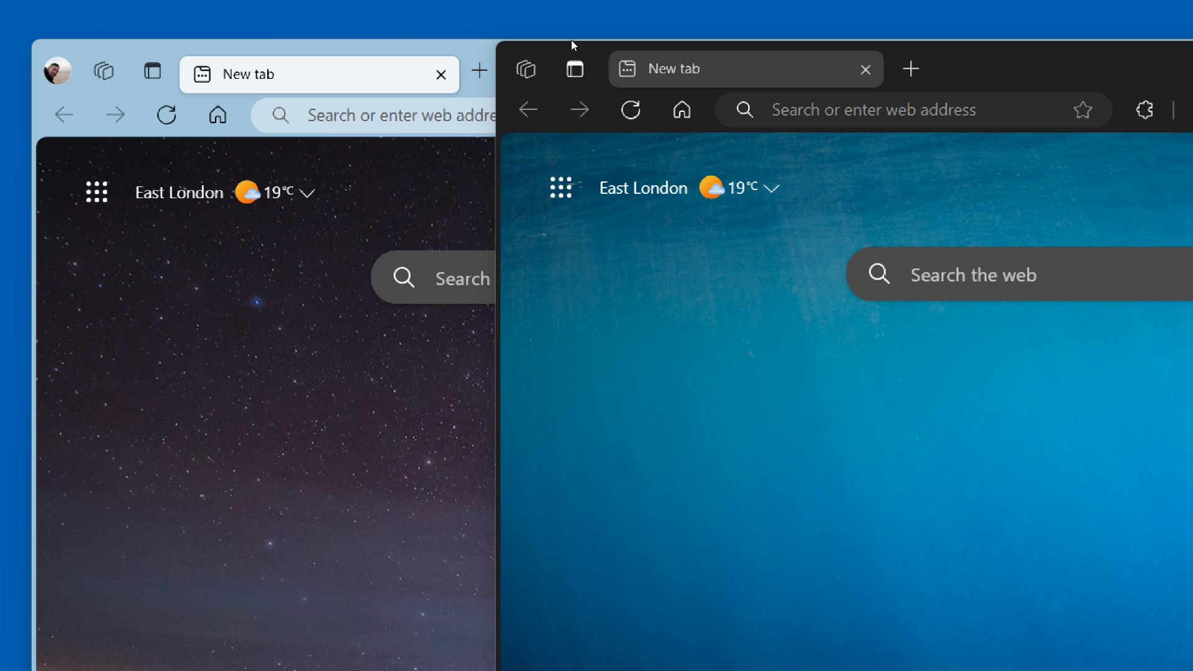
{"action": "mouse_move", "coordinate": [536, 42]}
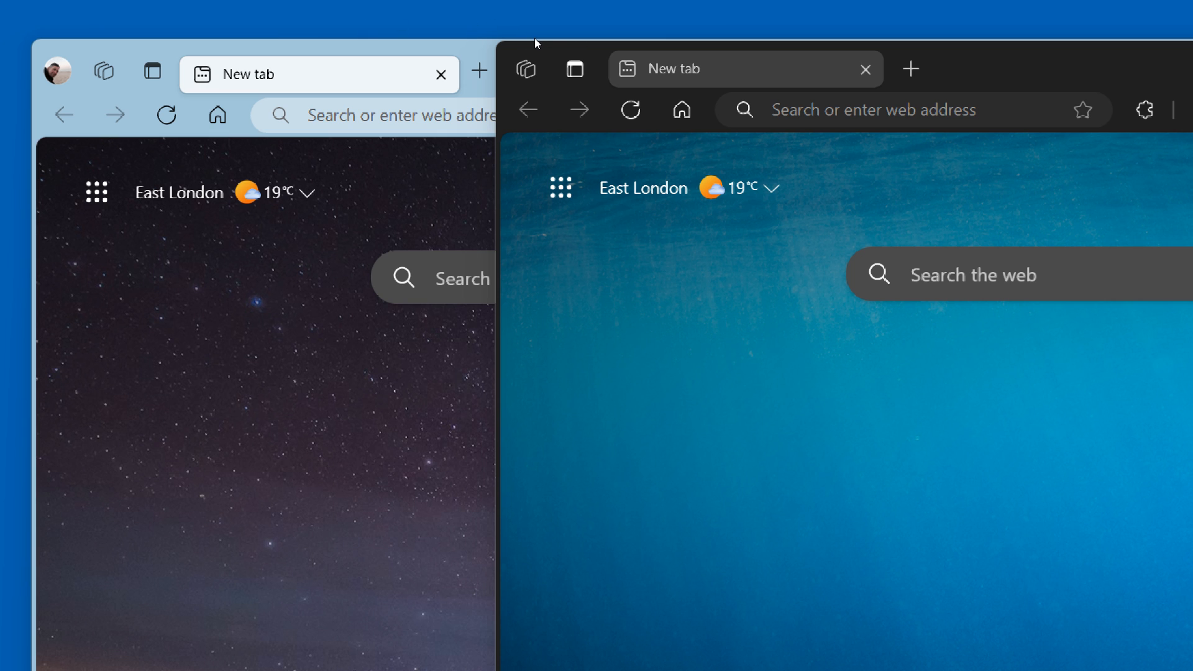
{"action": "mouse_move", "coordinate": [540, 248]}
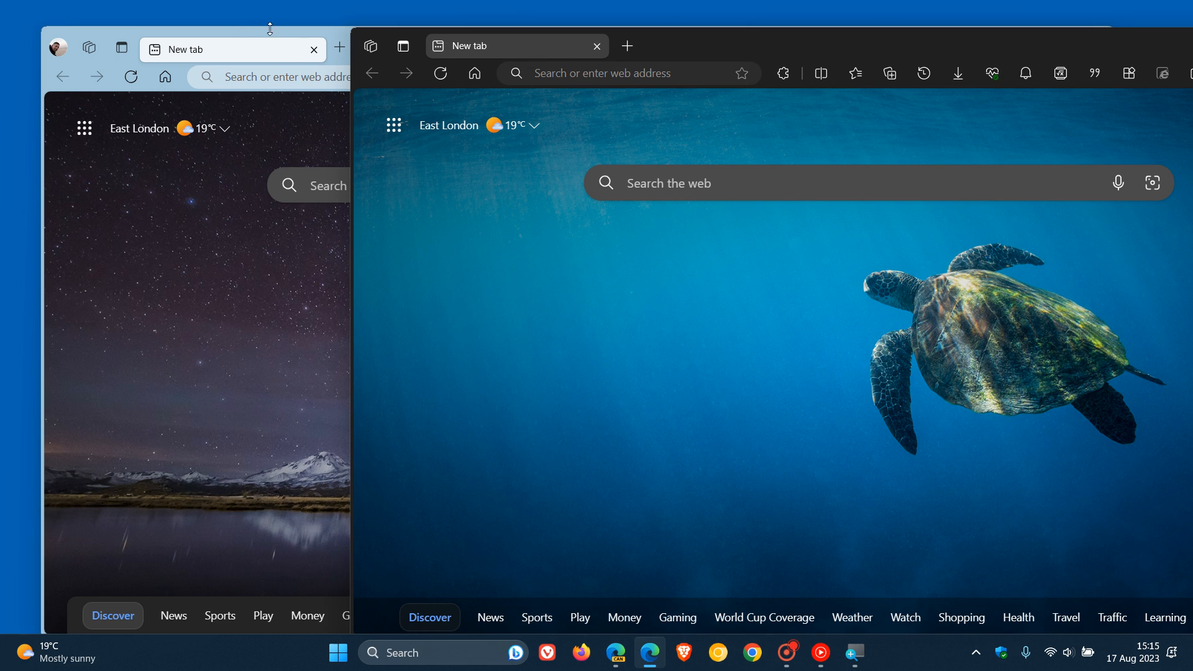
{"action": "mouse_move", "coordinate": [246, 48]}
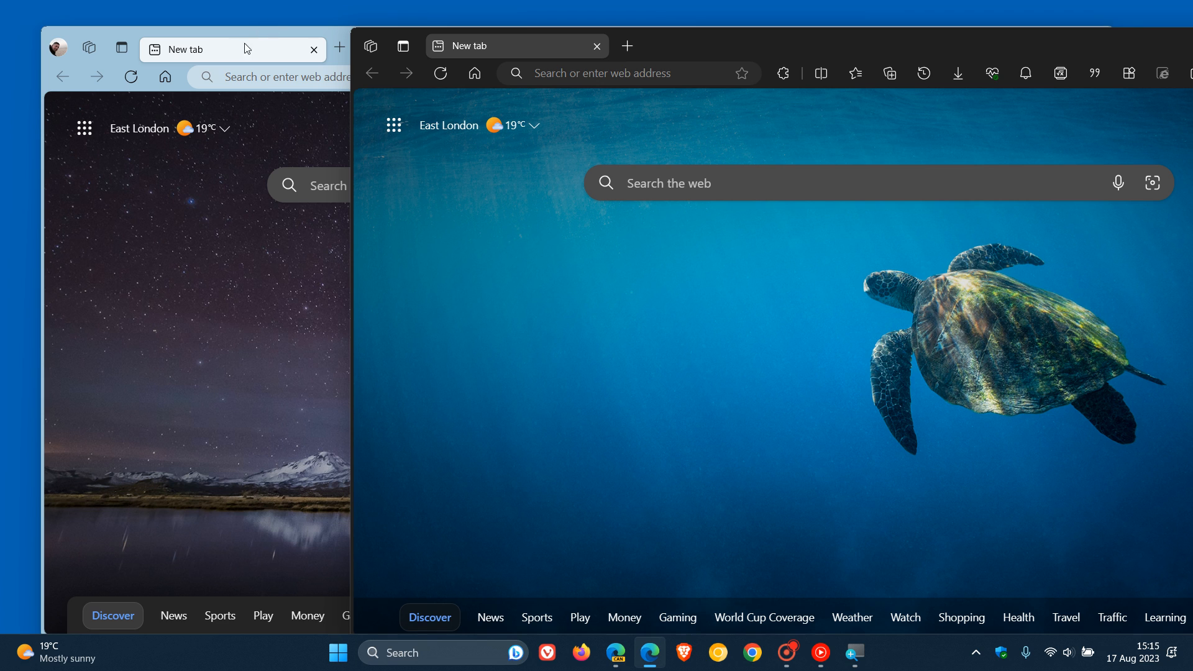
{"action": "mouse_move", "coordinate": [690, 361]}
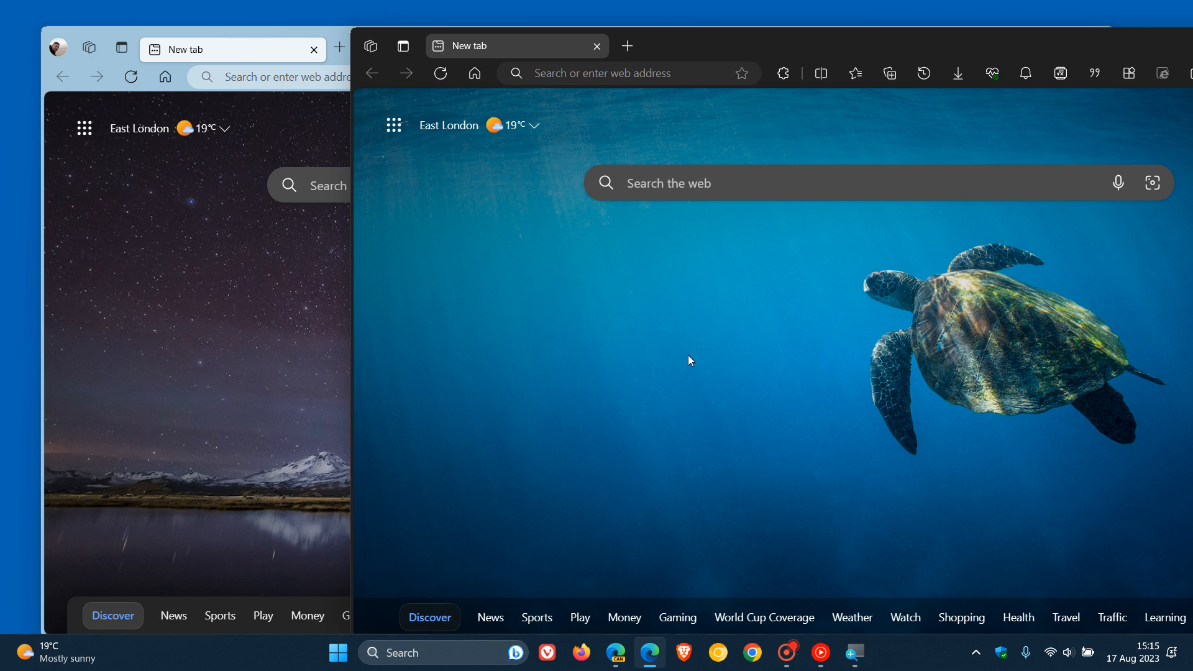
{"action": "mouse_move", "coordinate": [403, 313]}
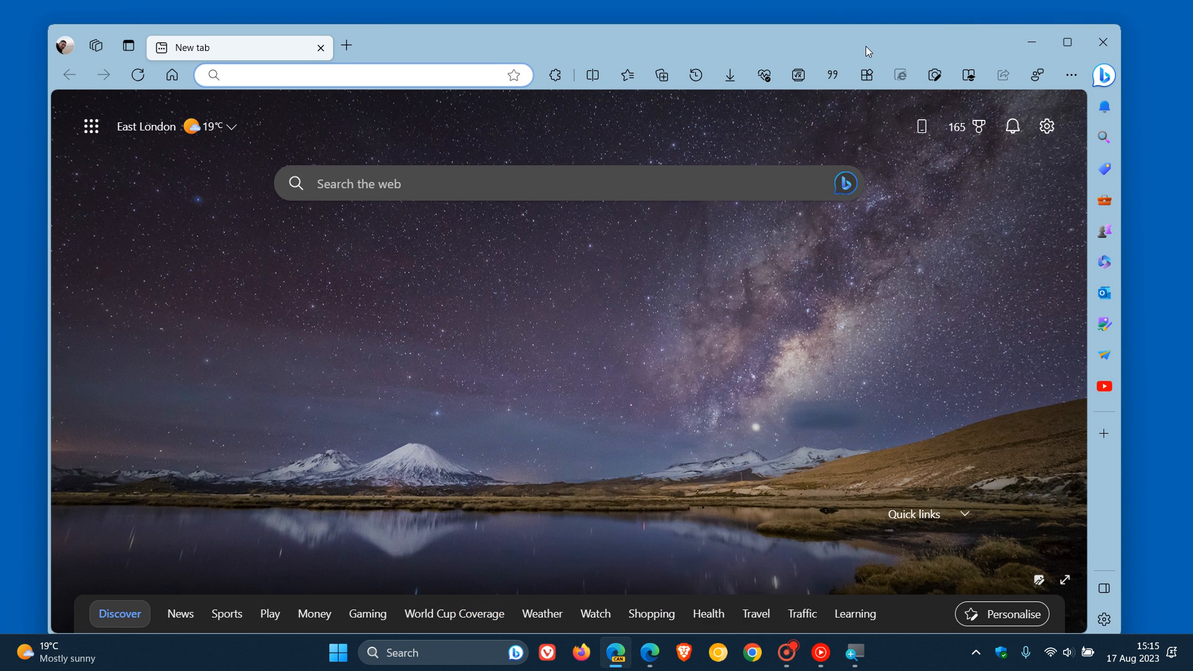
{"action": "mouse_move", "coordinate": [850, 372]}
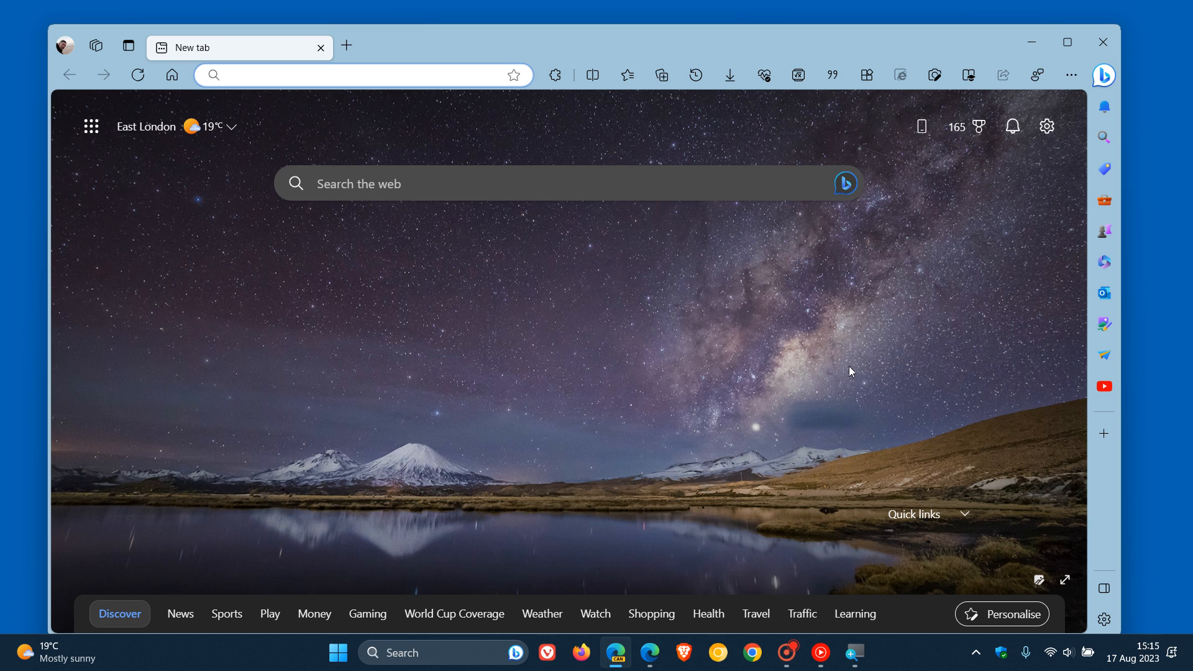
{"action": "mouse_move", "coordinate": [827, 313]}
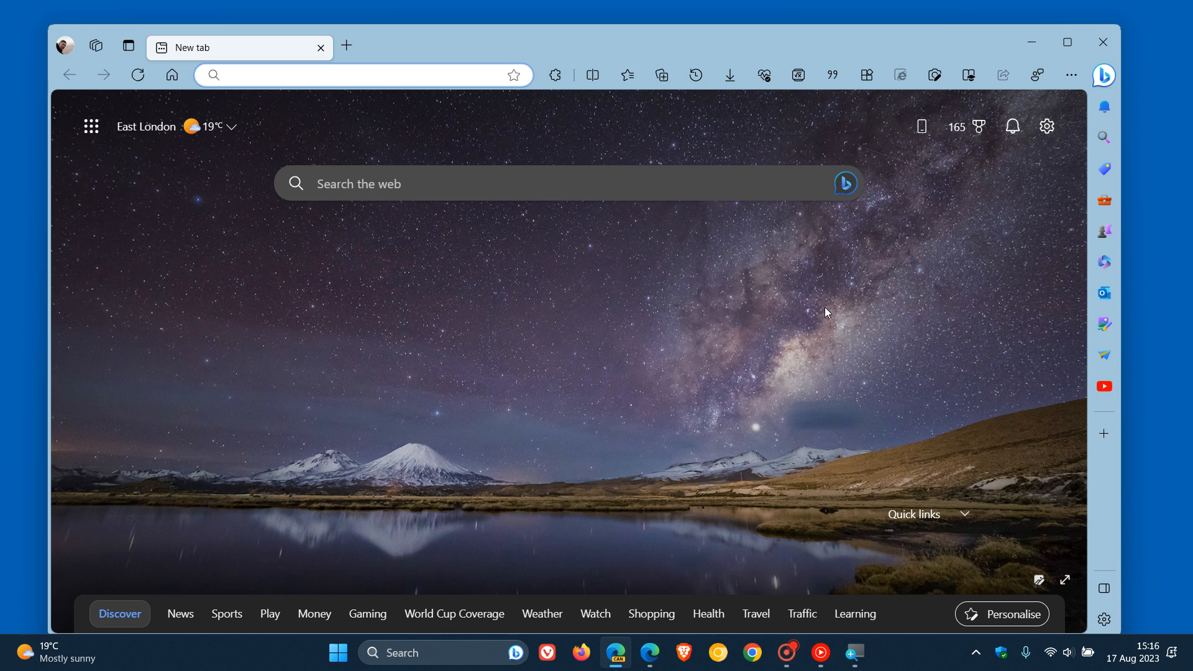
{"action": "left_click", "coordinate": [360, 74]}
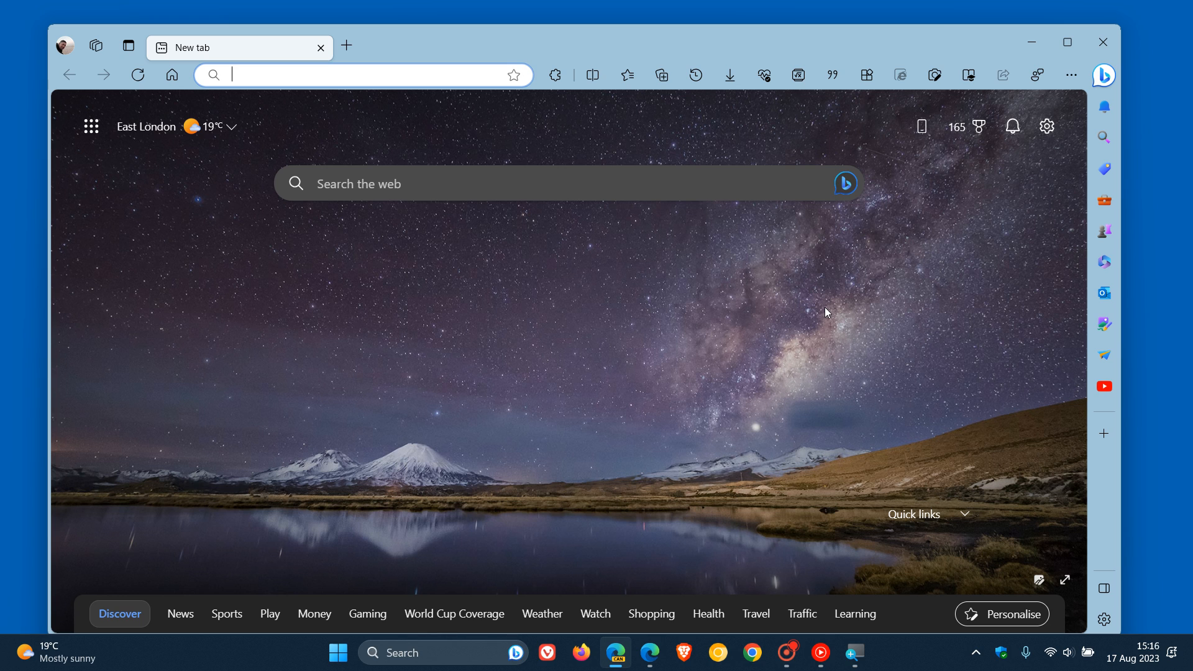
{"action": "mouse_move", "coordinate": [716, 326]}
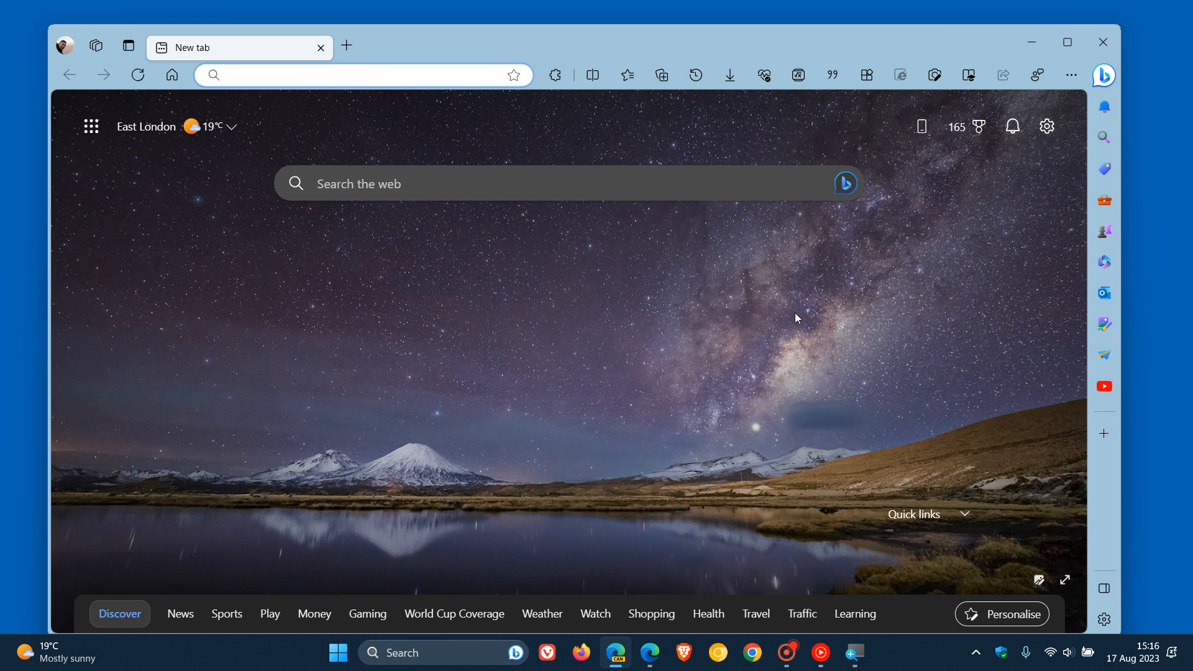
{"action": "left_click", "coordinate": [360, 74]}
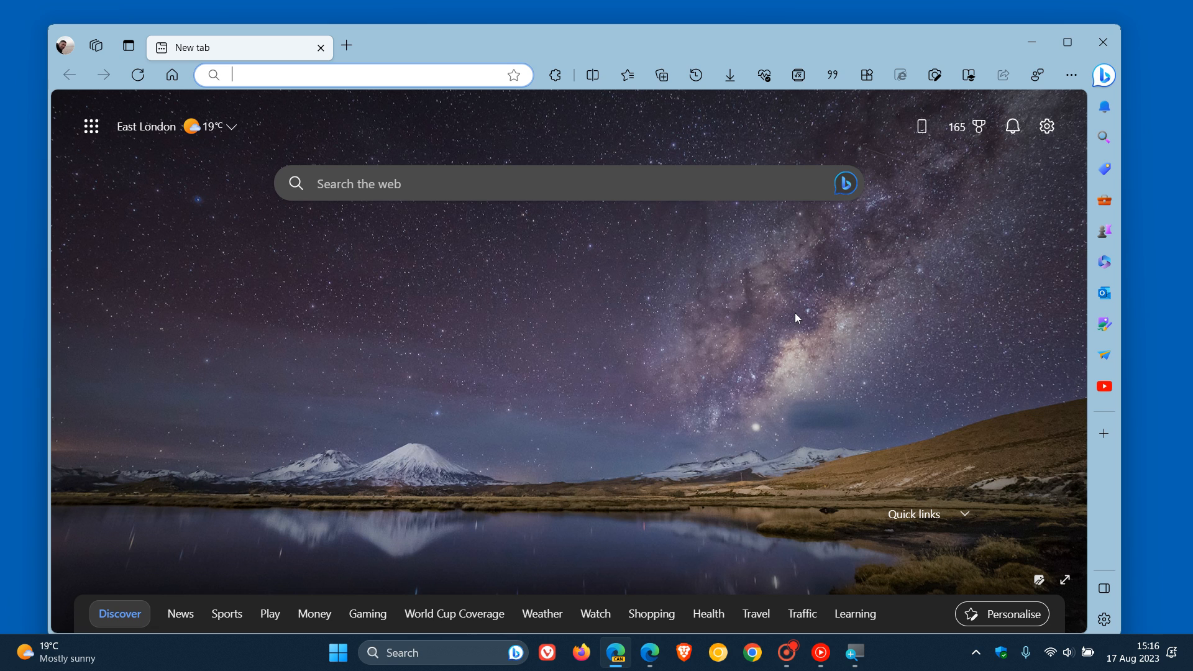
{"action": "mouse_move", "coordinate": [705, 313]}
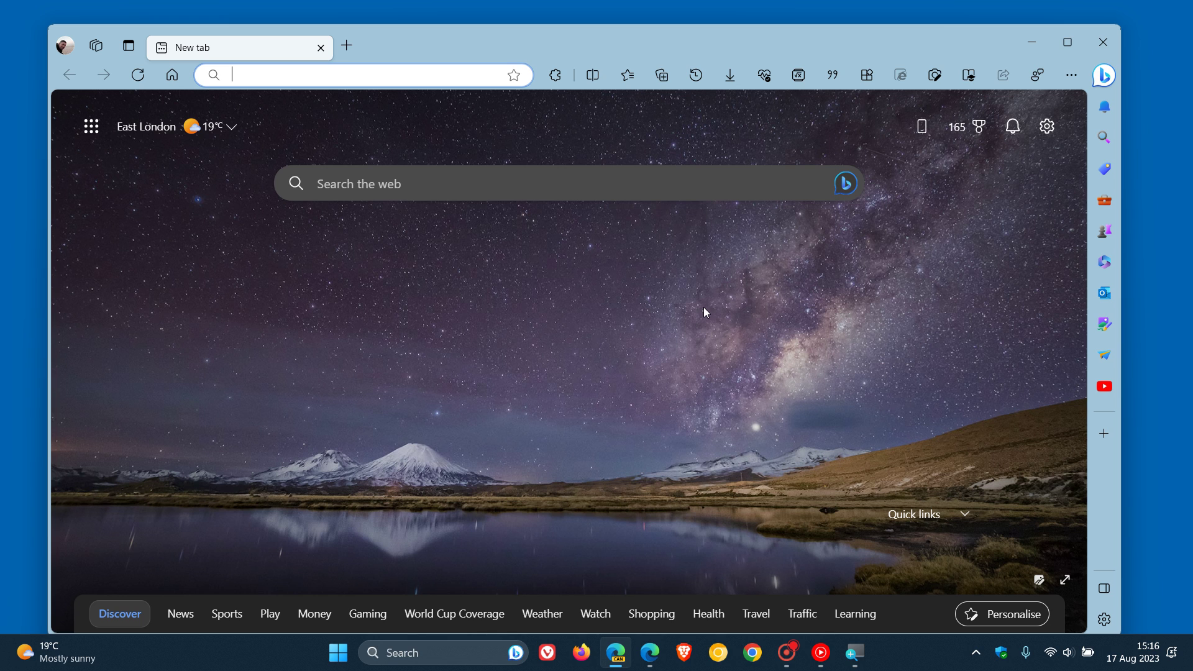
{"action": "mouse_move", "coordinate": [678, 348]}
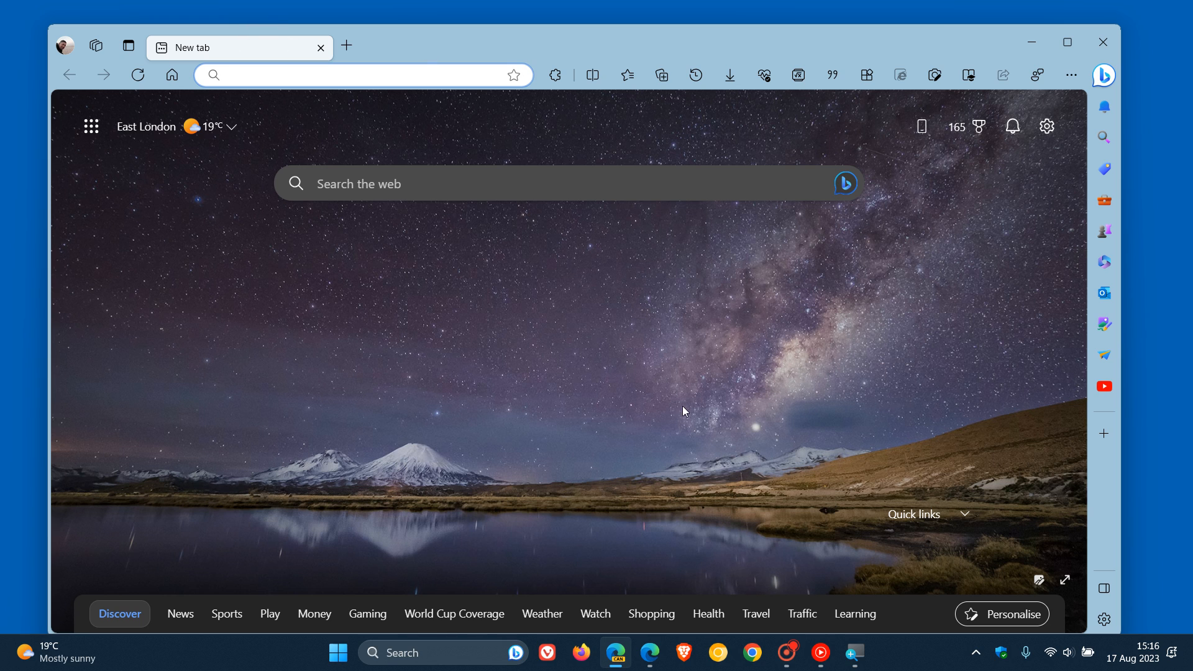
{"action": "mouse_move", "coordinate": [719, 390]}
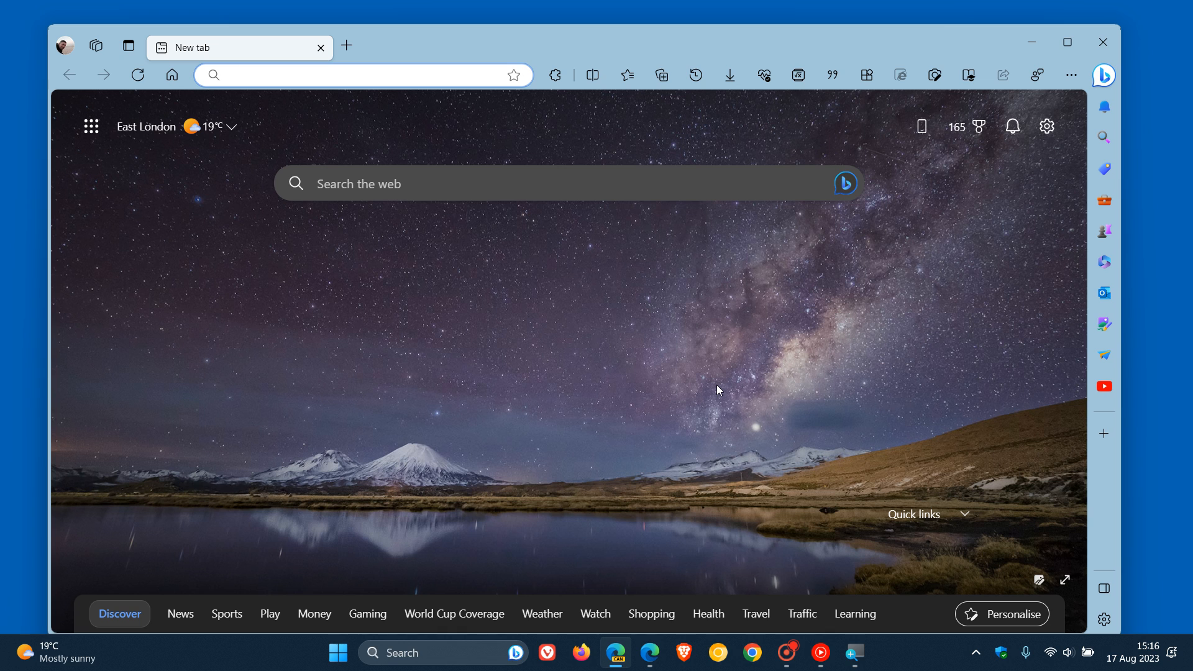